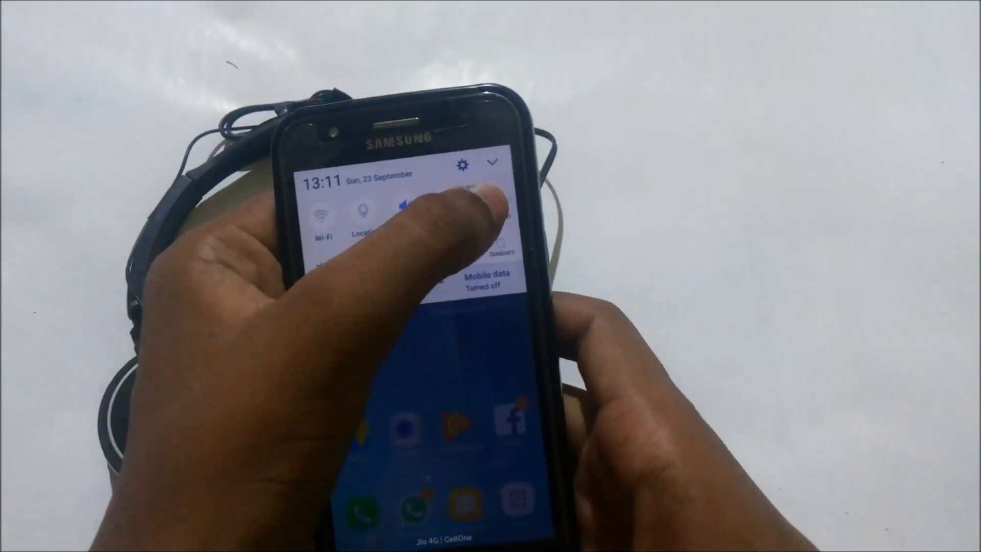
Bring up the Bluetooth settings page from the quick settings Bluetooth tile, leaving Bluetooth off
left_click(485, 200)
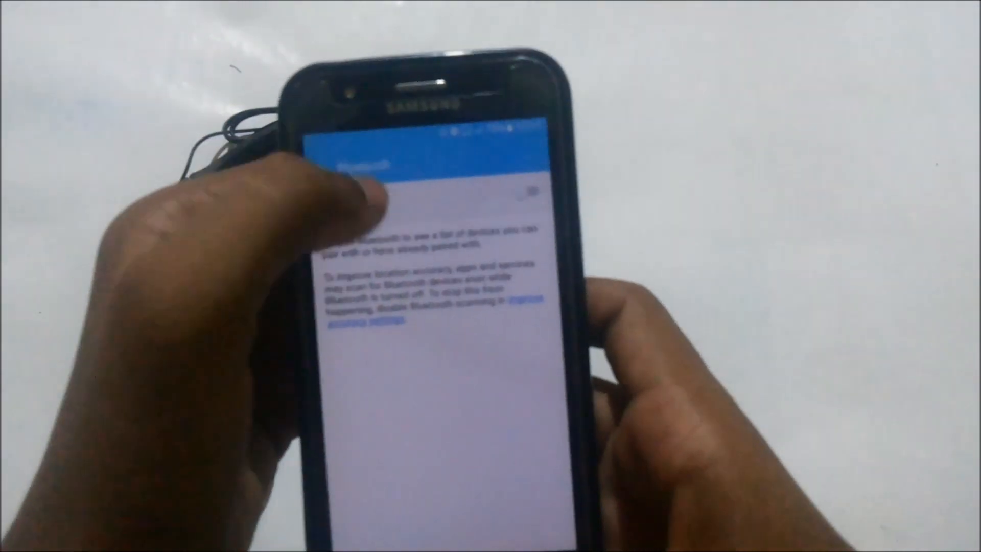